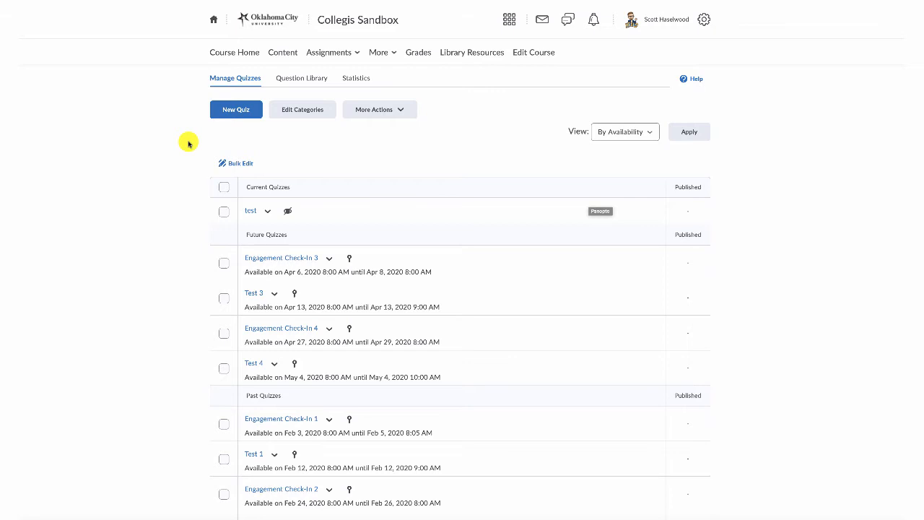
- Look over the course's assessment tools, then begin a New Quiz from Manage Quizzes
left_click(332, 52)
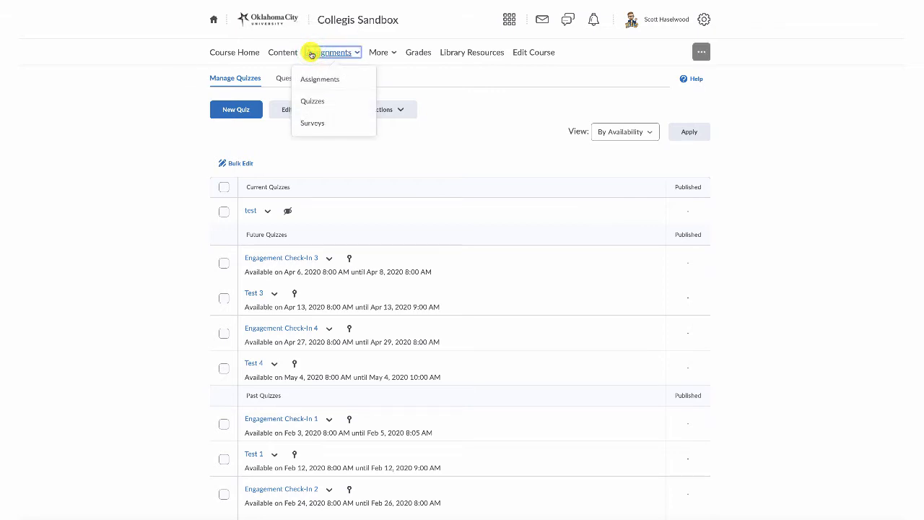
mouse_move(312, 102)
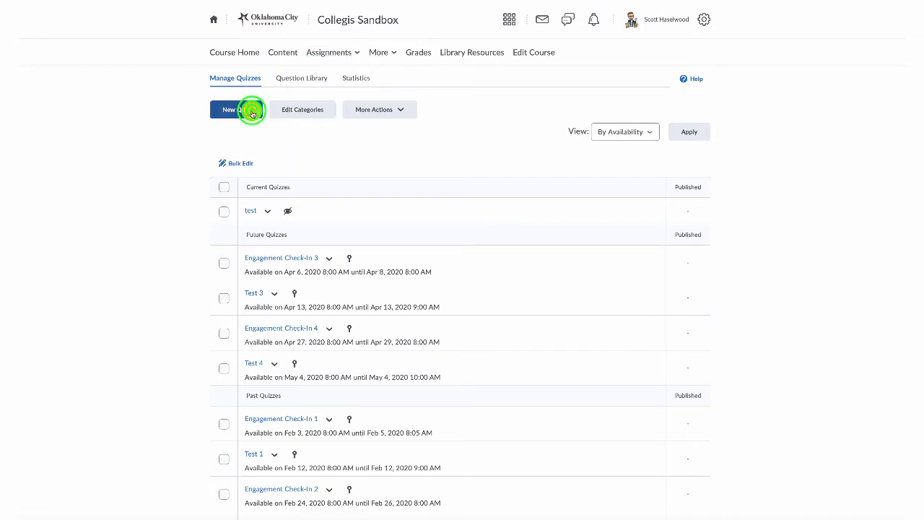
left_click(234, 109)
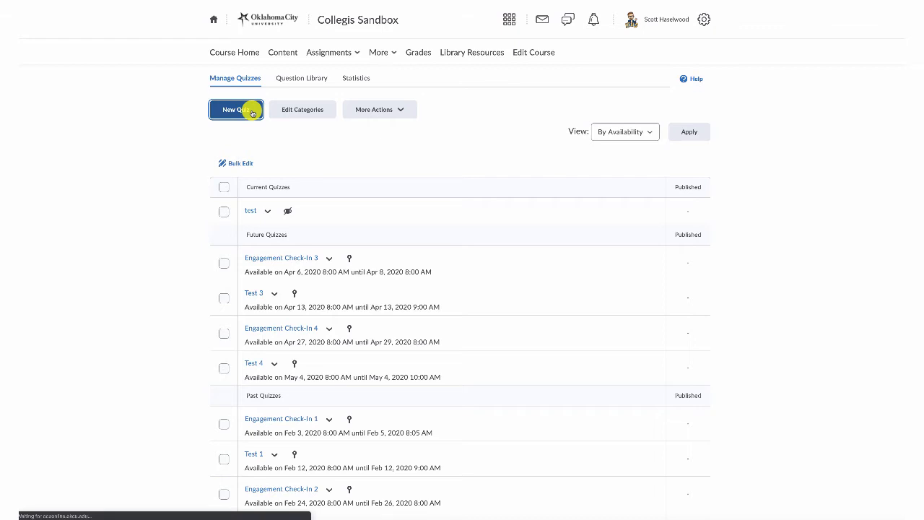
- Enter 'Question Pool' as the quiz name and move down to the Quiz Questions area
left_click(237, 110)
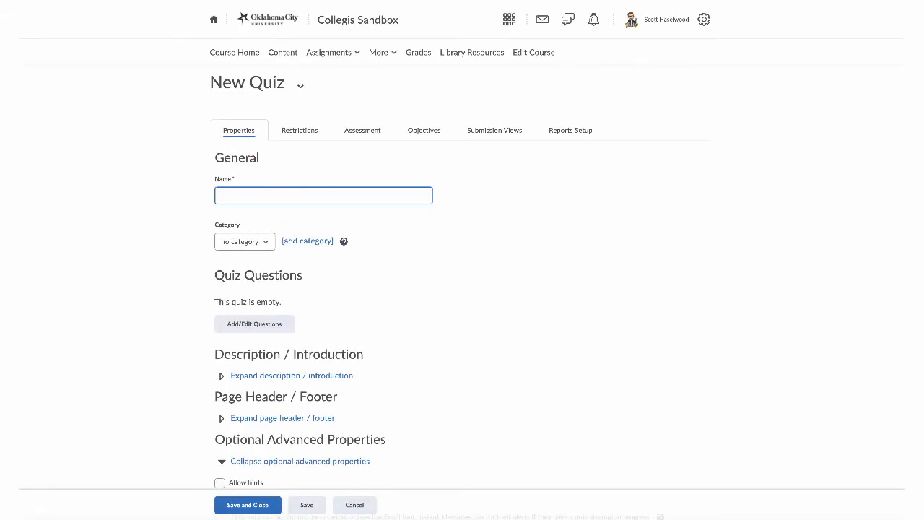
type("Question Pool")
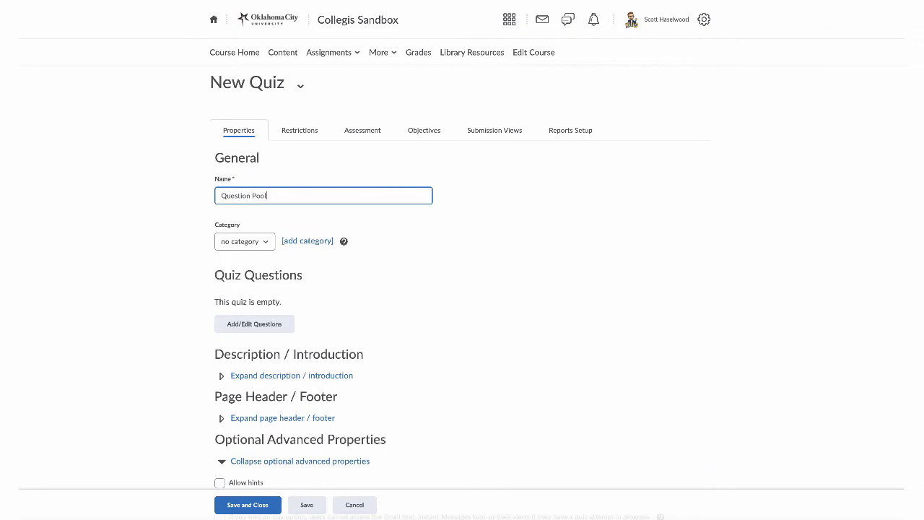
scroll("down", 3)
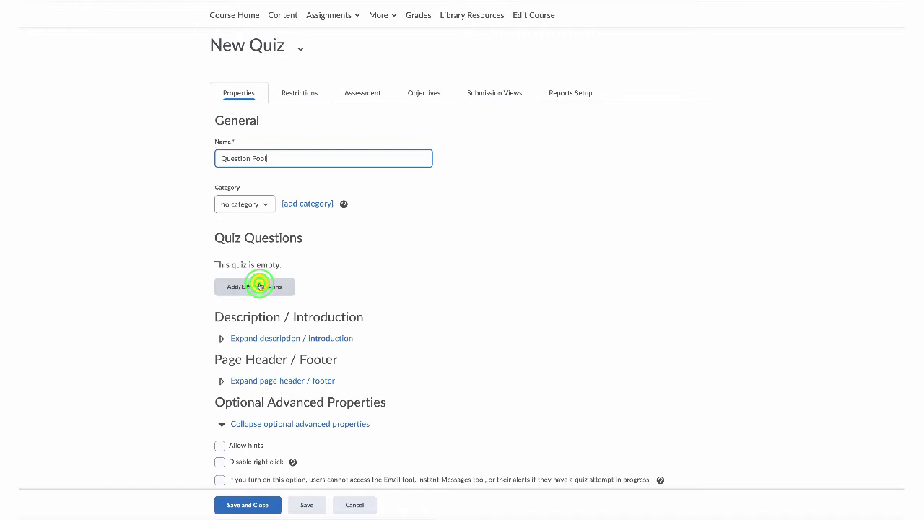
- Go to Add/Edit Questions and review the Import choices: Upload a File, Question Library, Learning Repository
left_click(254, 286)
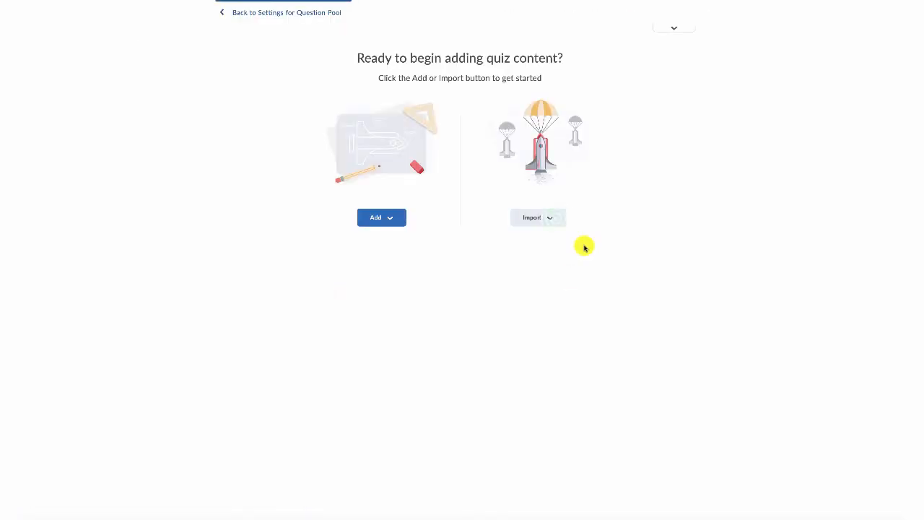
left_click(531, 217)
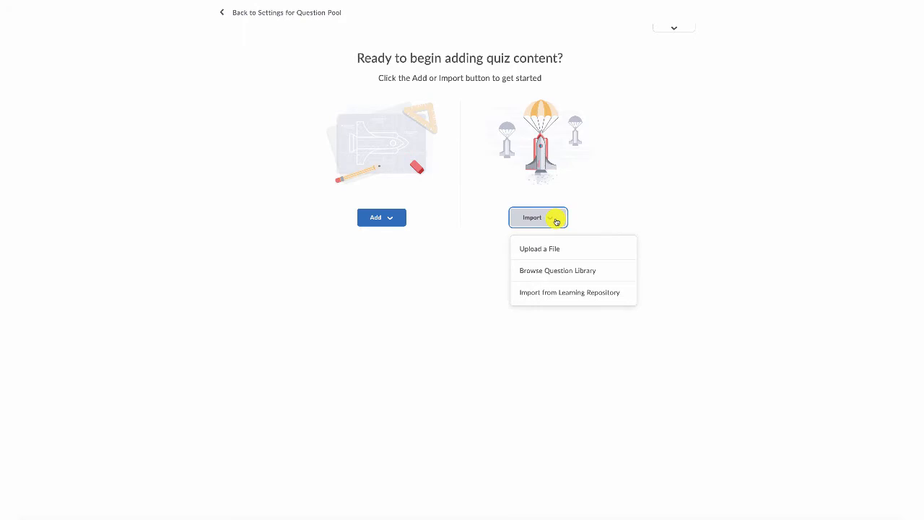
mouse_move(546, 249)
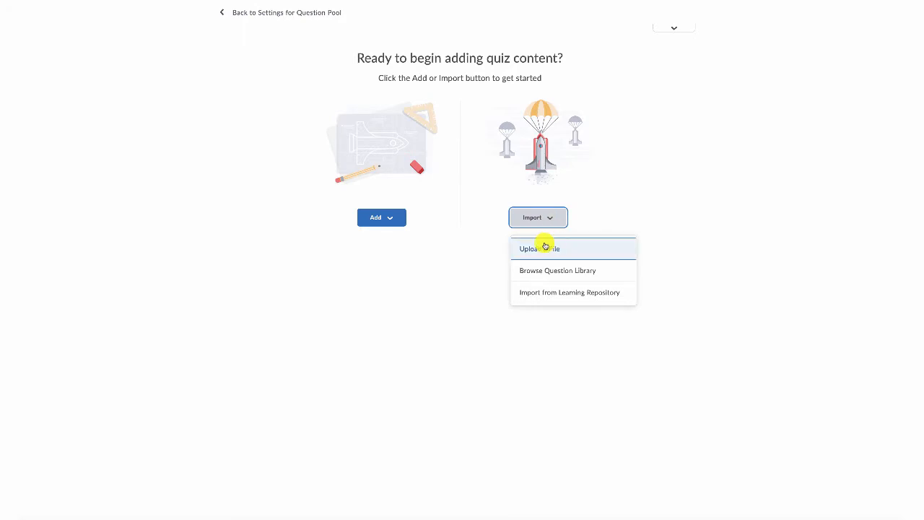
mouse_move(535, 292)
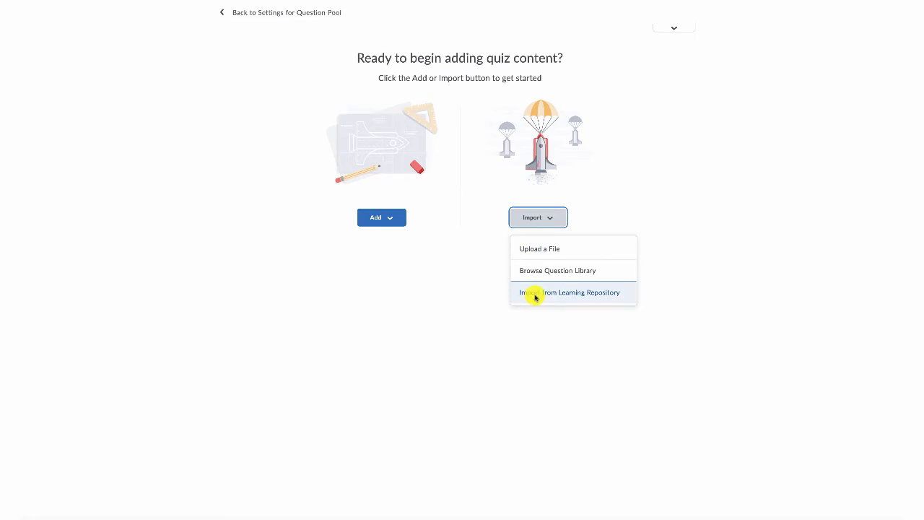
mouse_move(542, 258)
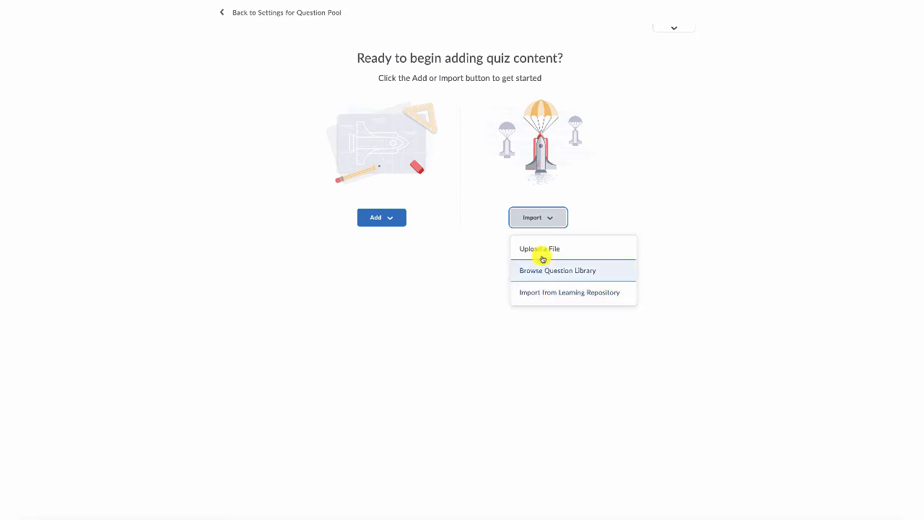
mouse_move(540, 249)
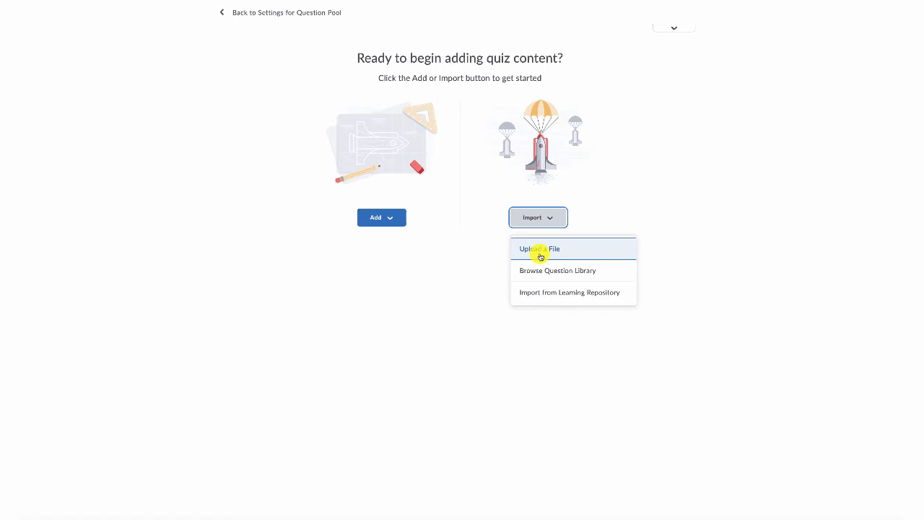
mouse_move(546, 271)
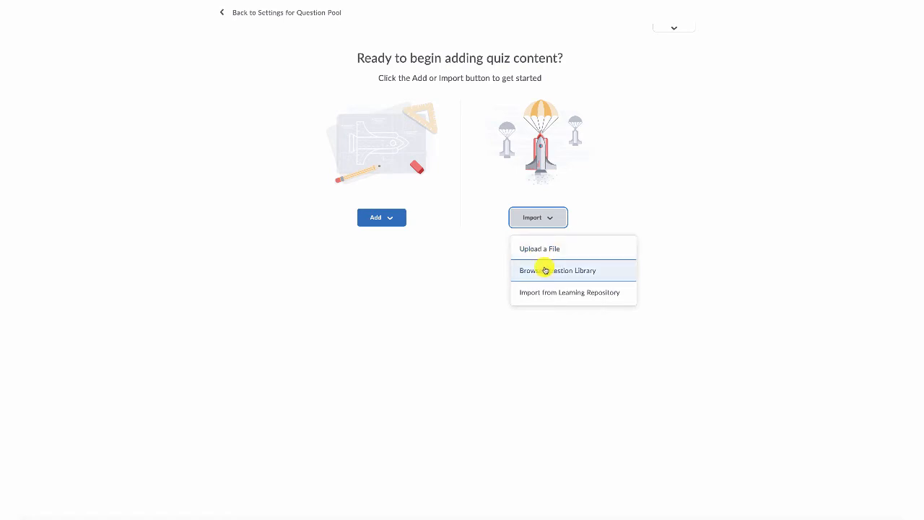
mouse_move(556, 272)
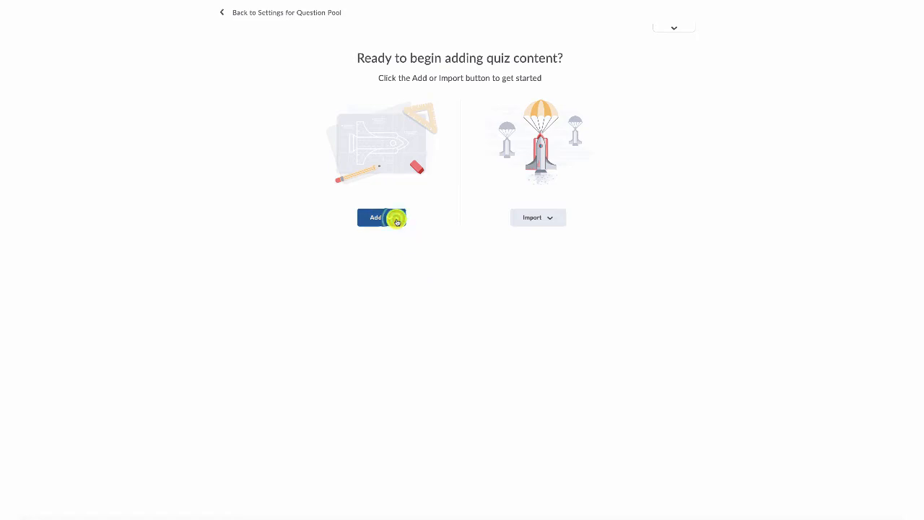
- Choose Question Pool from the Add menu to get a blank random-pool form
left_click(376, 216)
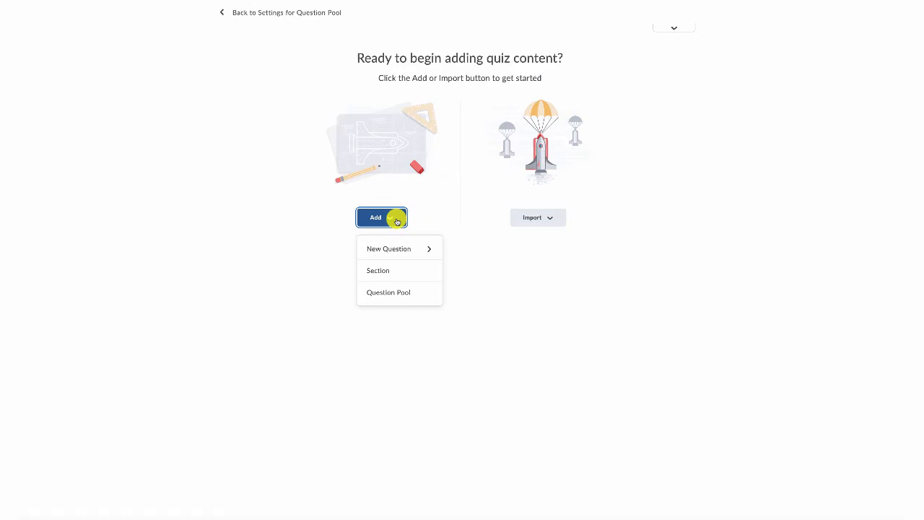
mouse_move(405, 248)
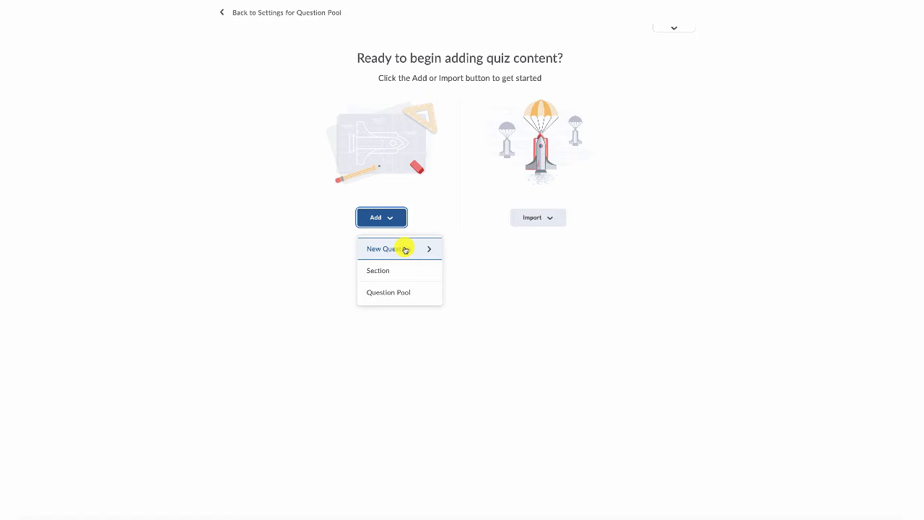
mouse_move(399, 278)
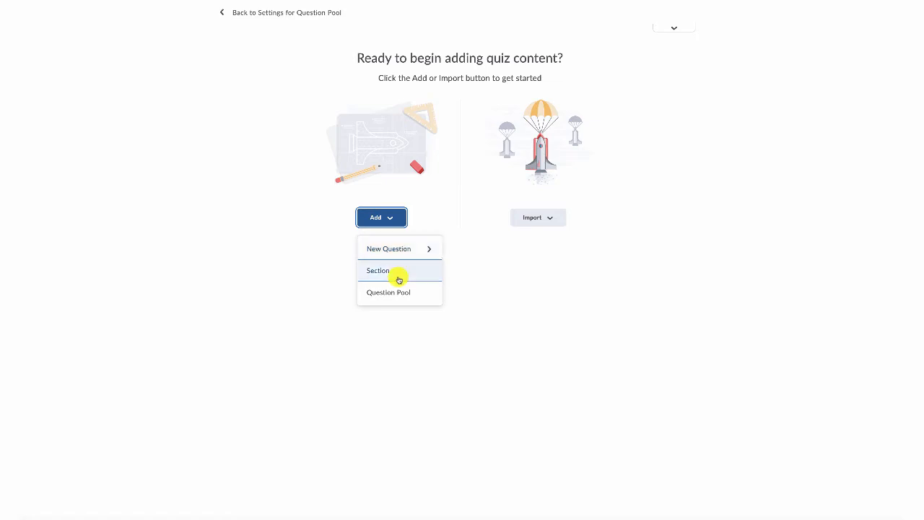
mouse_move(398, 292)
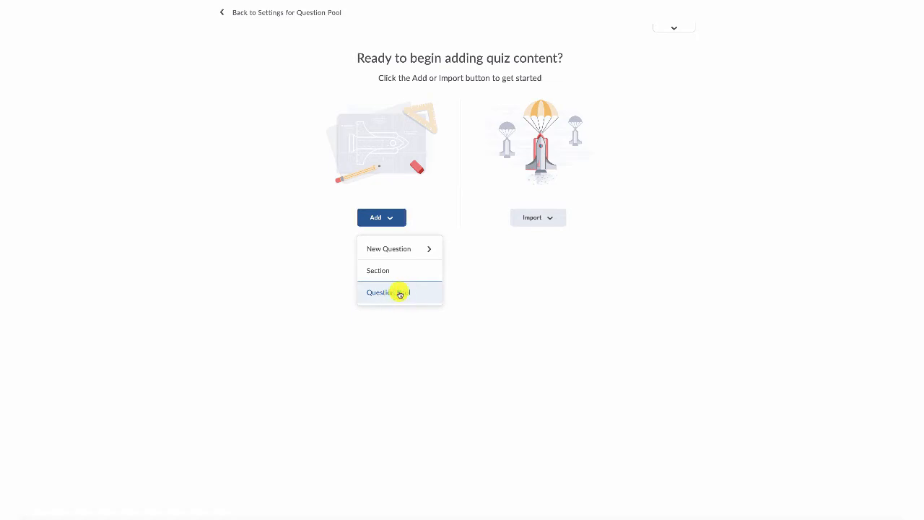
left_click(387, 292)
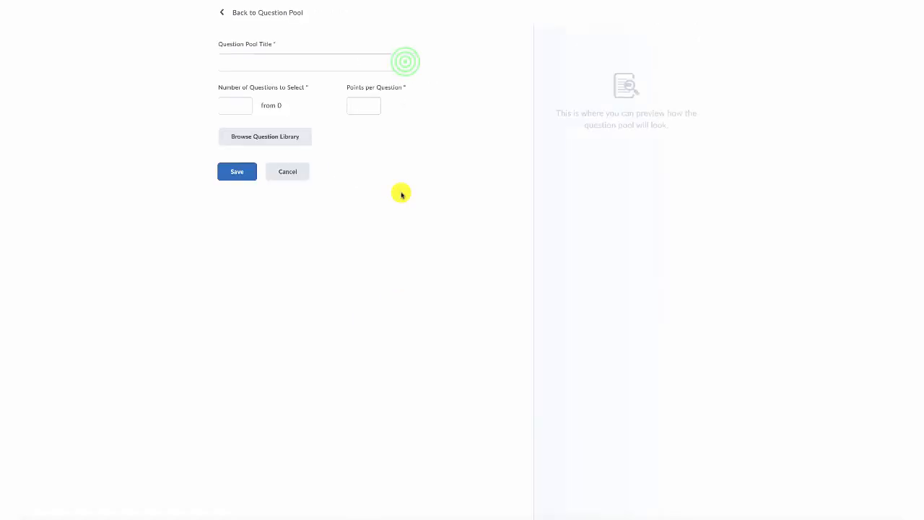
- Title the new pool 'Question Pool Part 1'
left_click(318, 62)
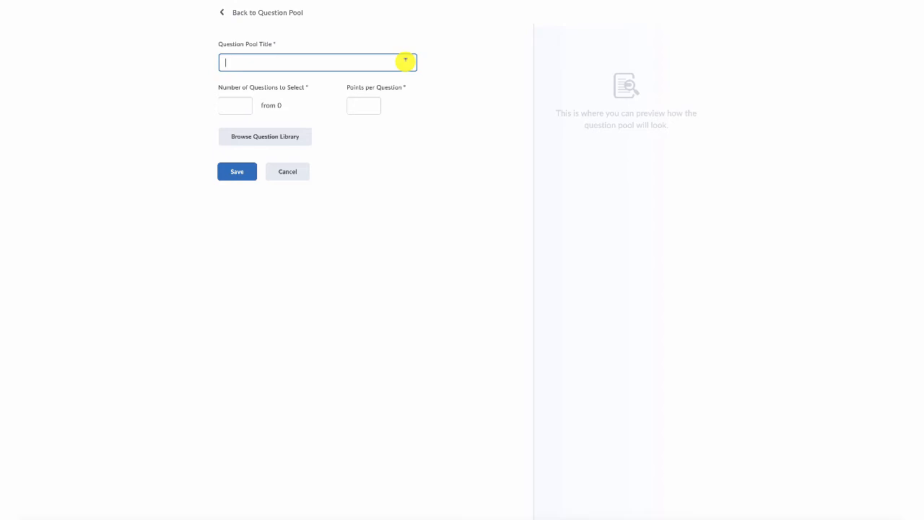
type("Question Pool")
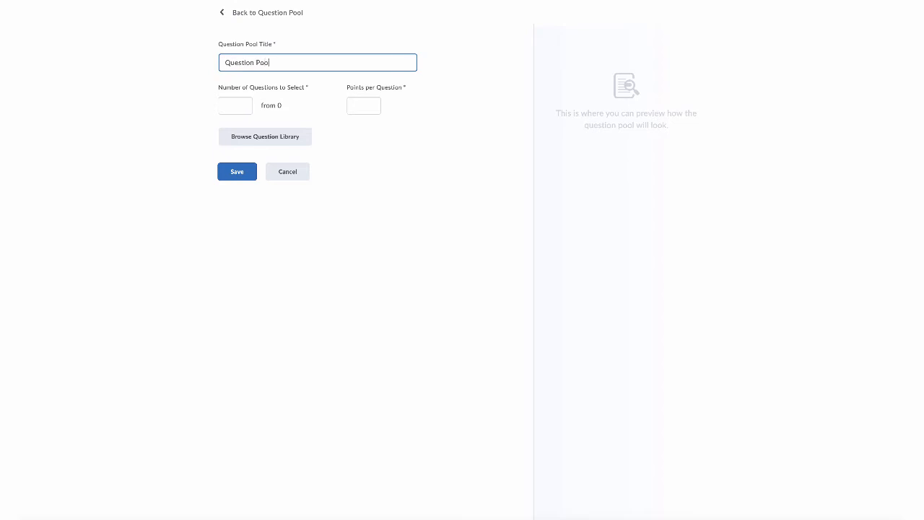
type("Part")
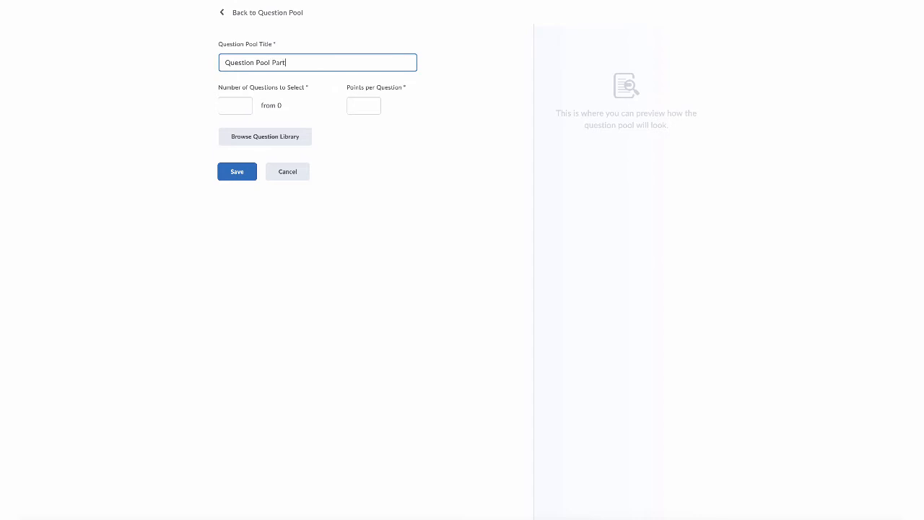
type("1")
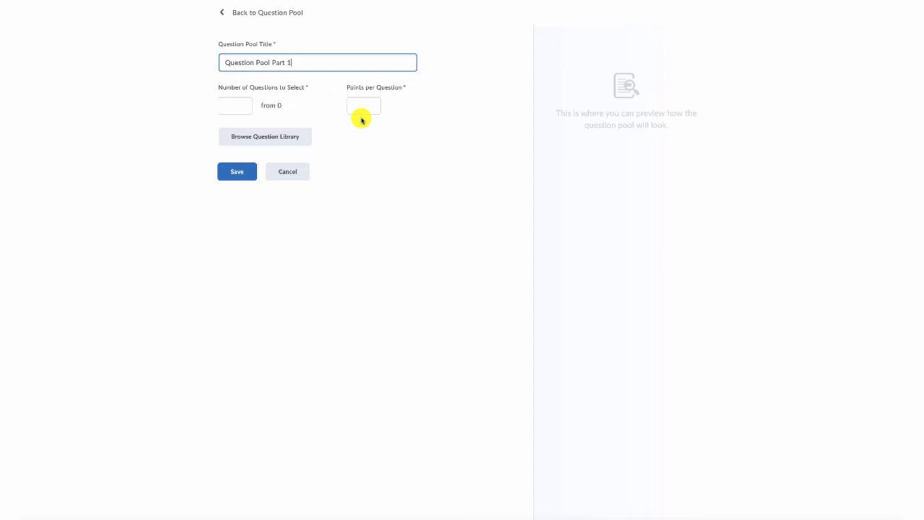
mouse_move(283, 136)
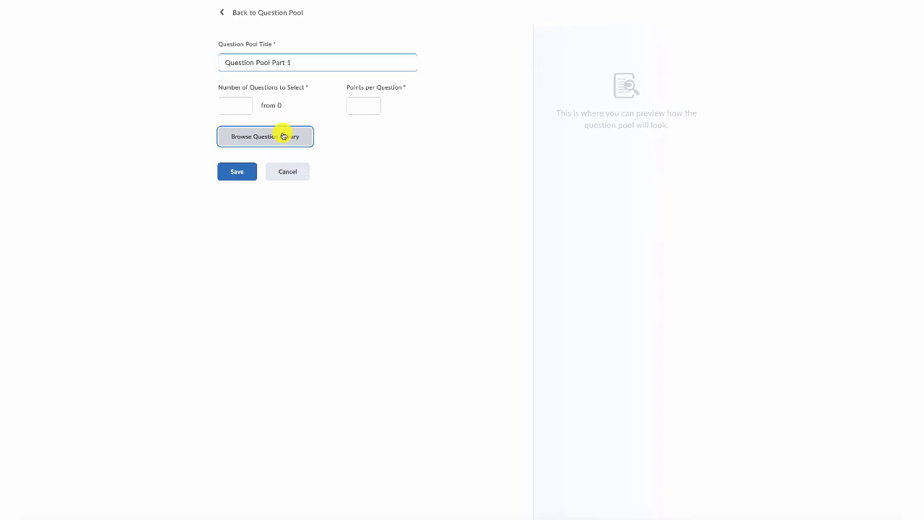
- From the Question Library, select all 40 questions in Section-DH2 Test 4 and add them to the pool
left_click(266, 136)
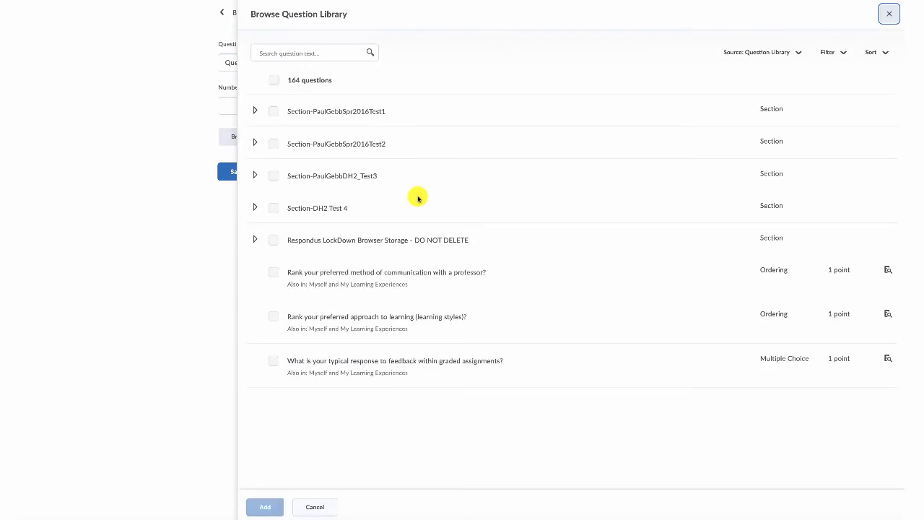
mouse_move(273, 81)
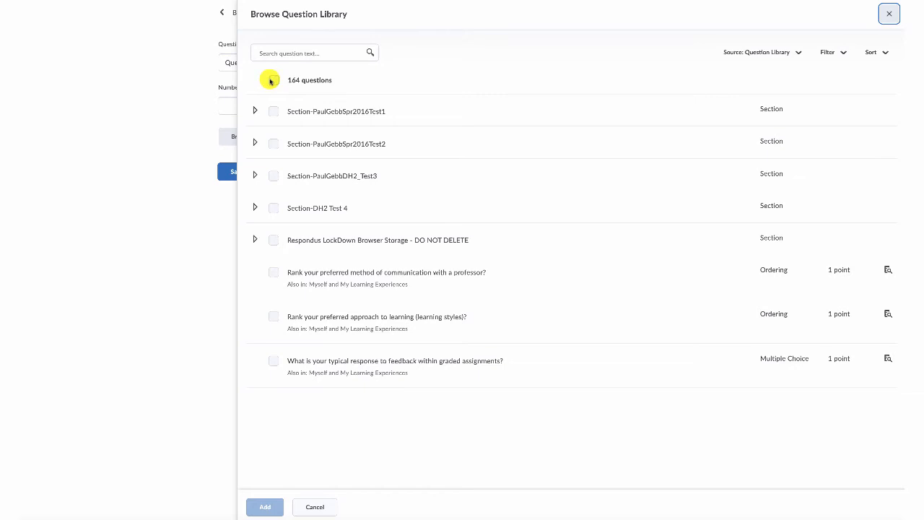
mouse_move(267, 191)
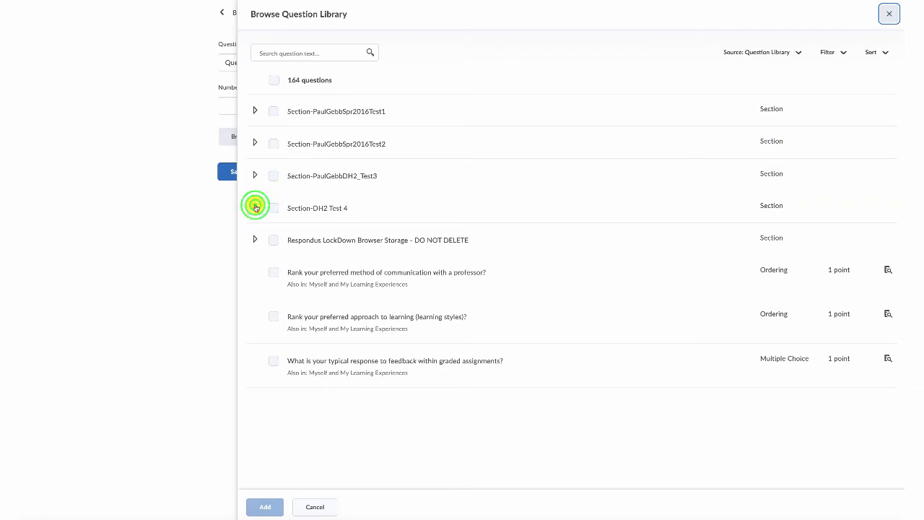
left_click(255, 208)
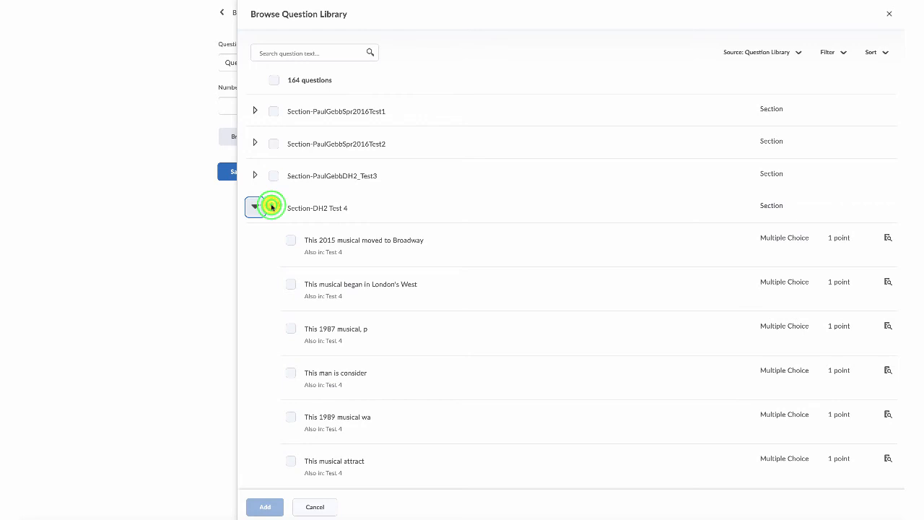
left_click(274, 208)
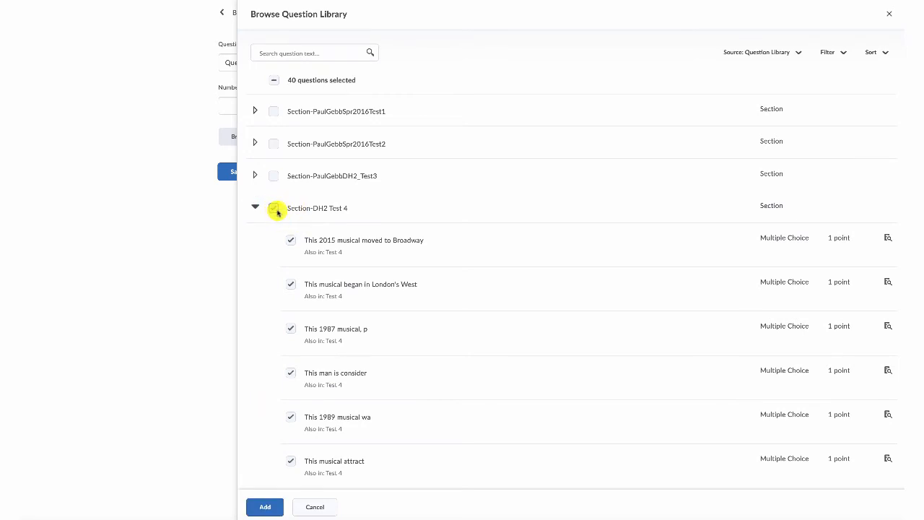
left_click(274, 208)
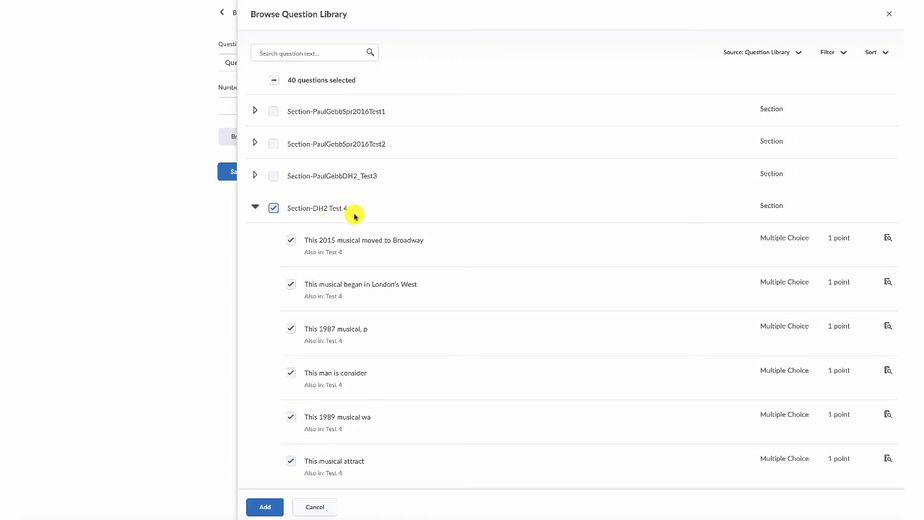
left_click(264, 505)
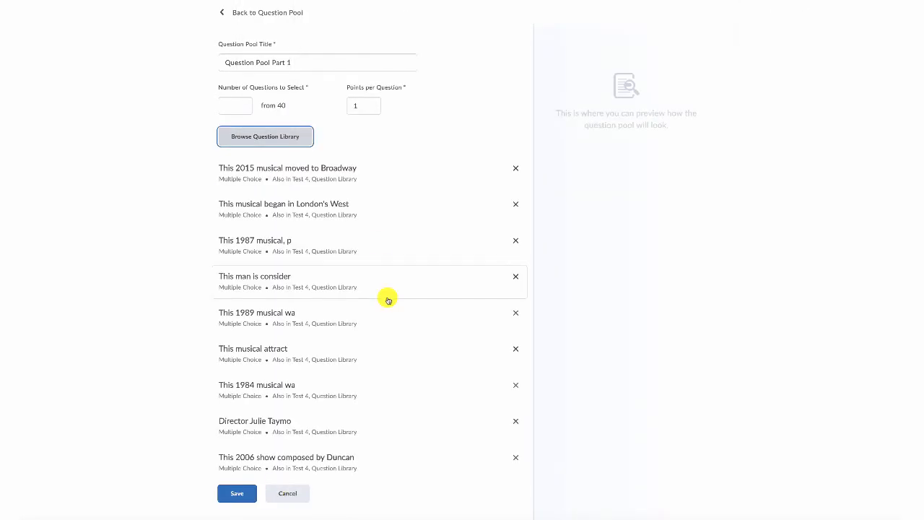
mouse_move(242, 90)
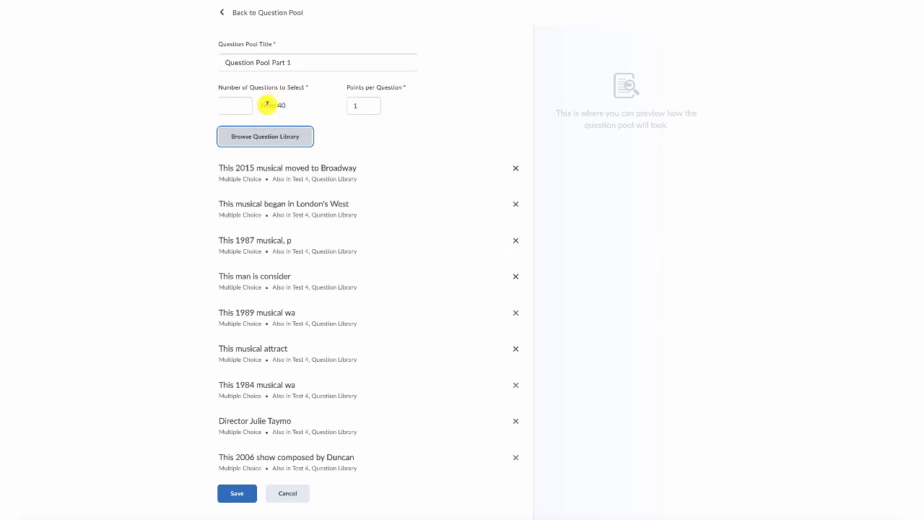
mouse_move(269, 107)
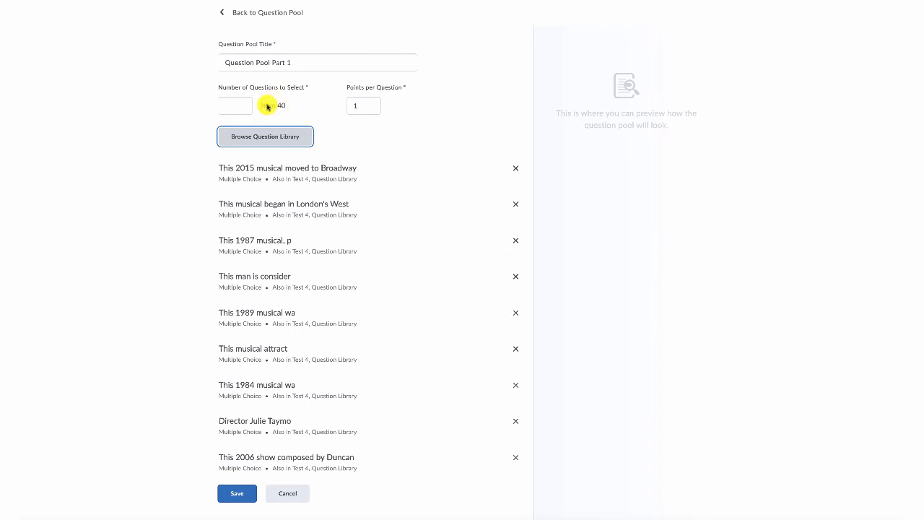
- Set Number of Questions to Select to 25 and Points per Question to 2
left_click(364, 106)
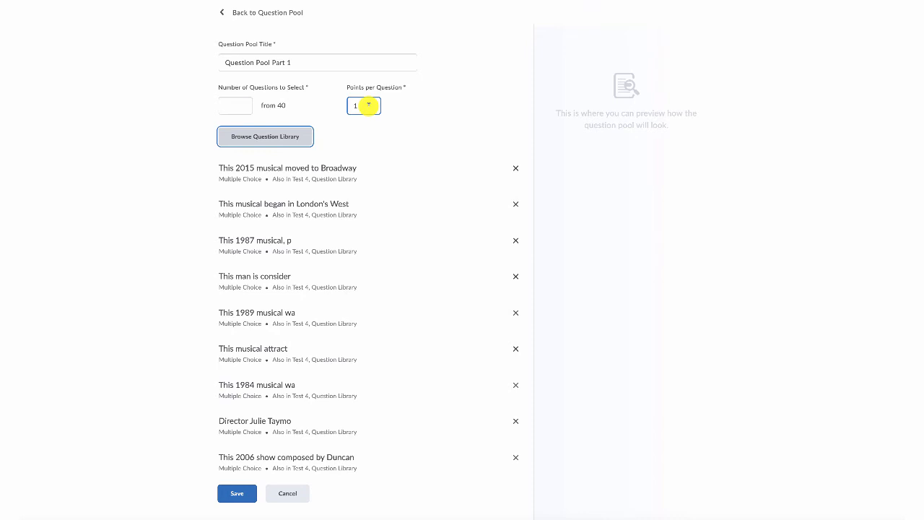
left_click(234, 105)
type("25")
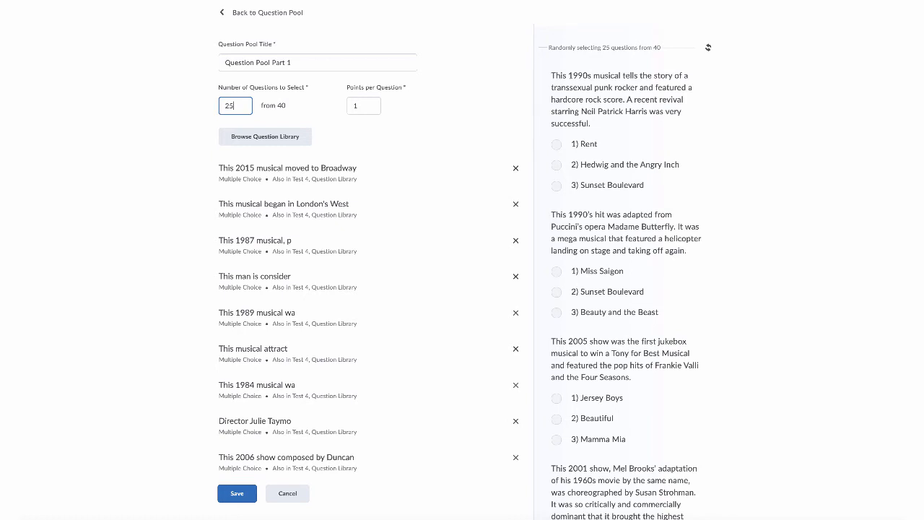
left_click(355, 105)
type("2")
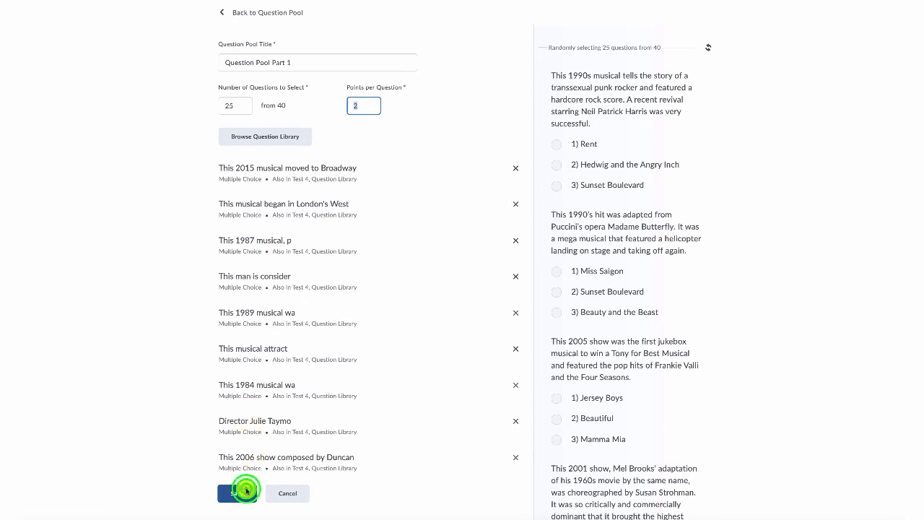
- Save the pool so Question Pool Part 1 draws 25 of 40 questions for 50 points
left_click(238, 494)
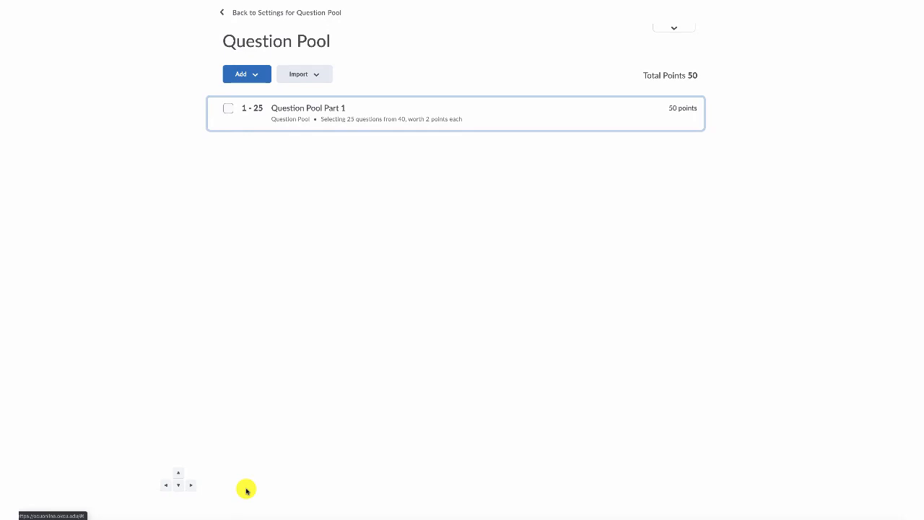
mouse_move(288, 106)
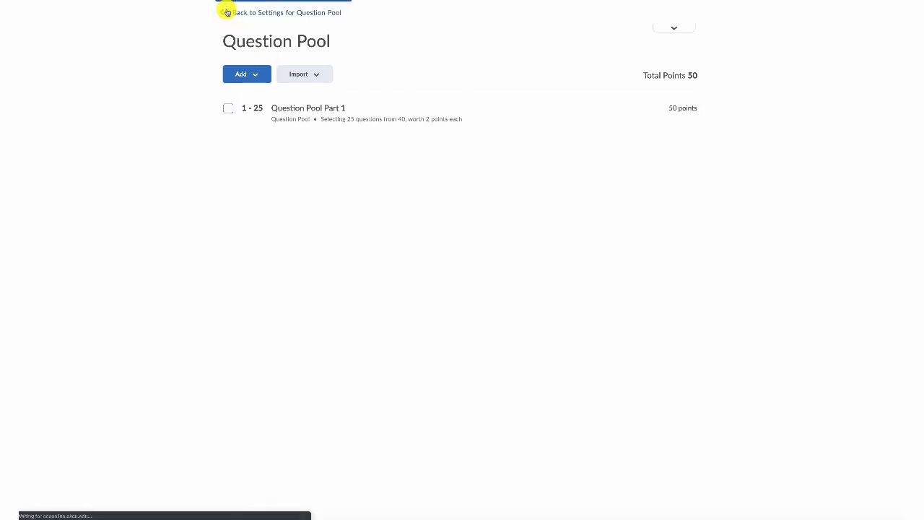
- Return to the quiz Properties and review its 25 random question slots totalling 50 points
left_click(231, 11)
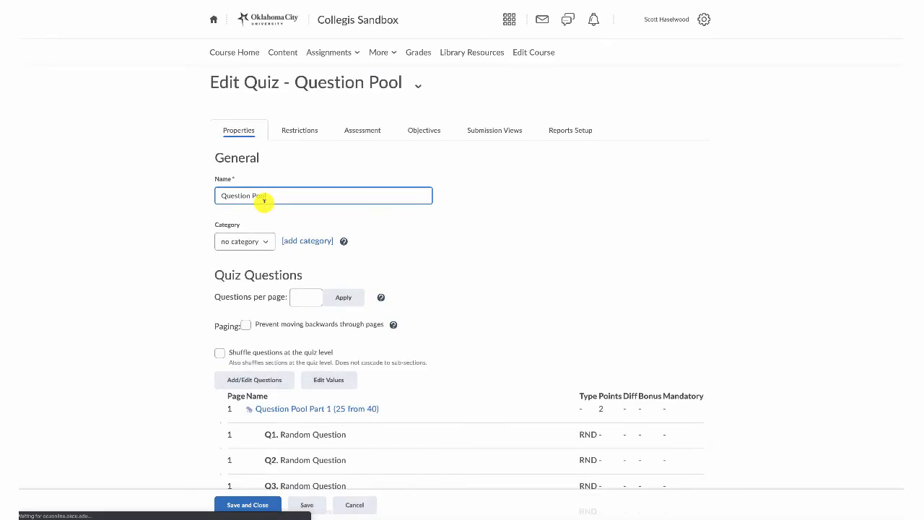
scroll("down", 3)
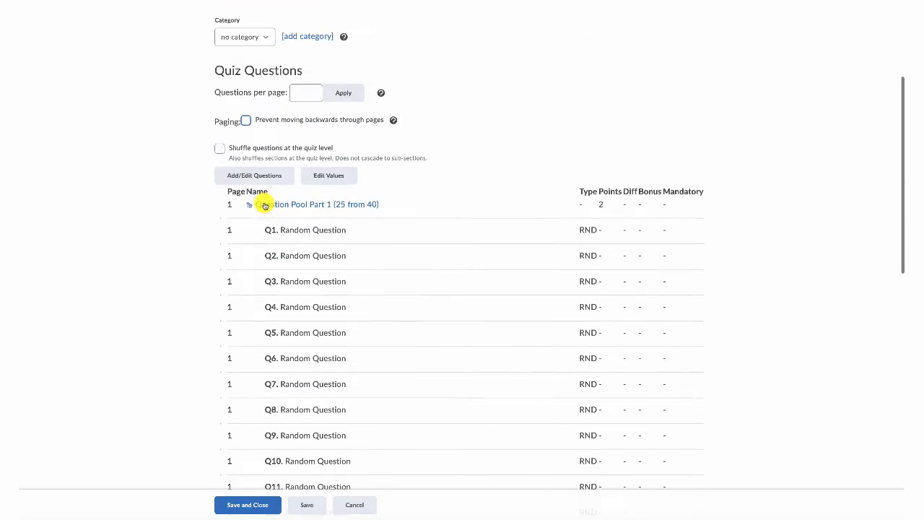
scroll("down", 3)
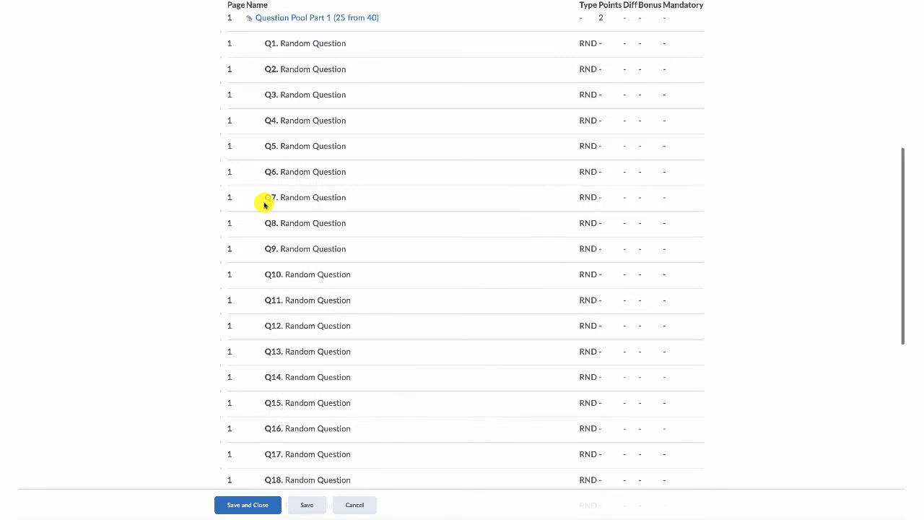
scroll("down", 3)
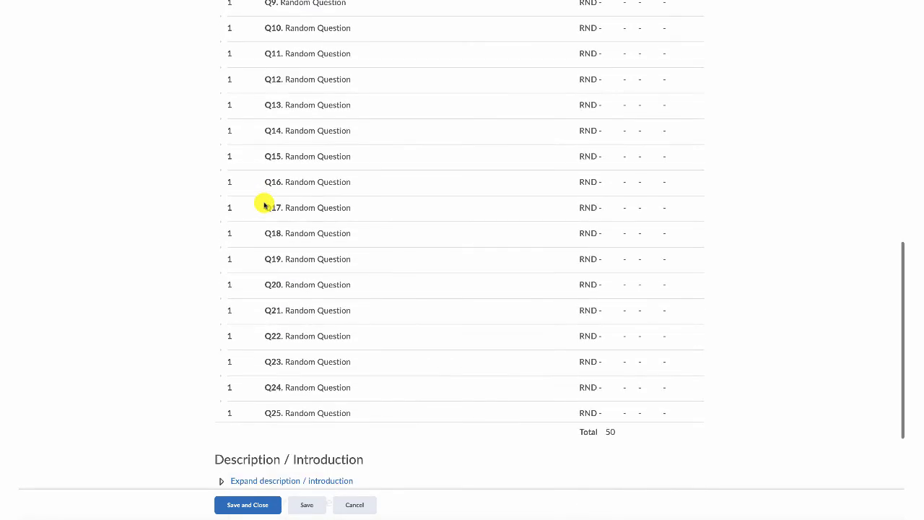
mouse_move(630, 457)
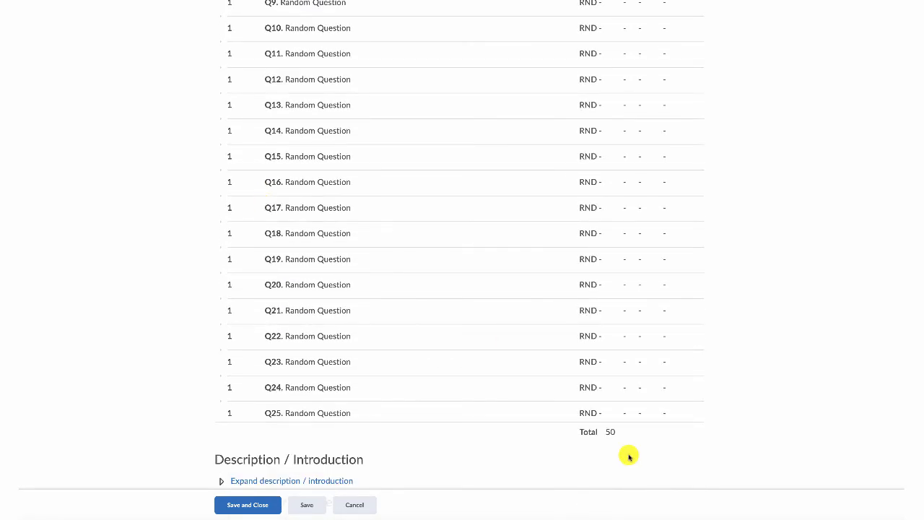
mouse_move(490, 370)
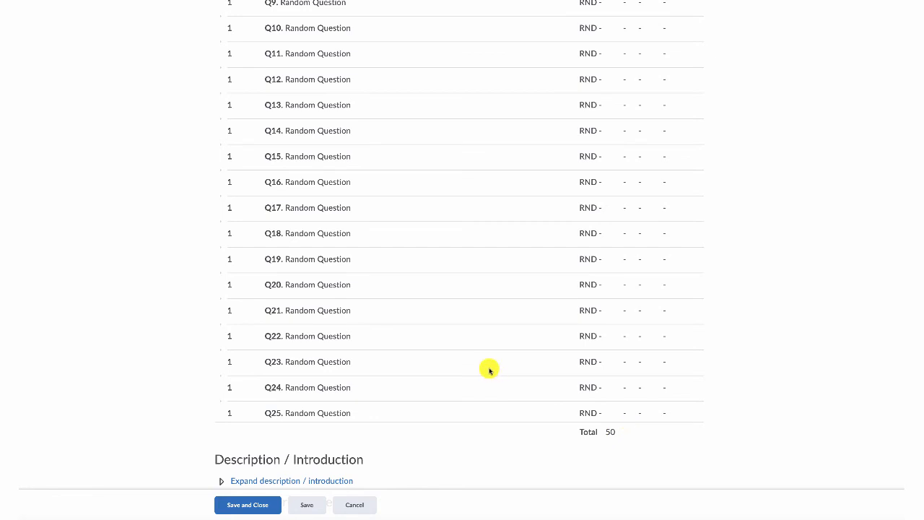
scroll("up", 3)
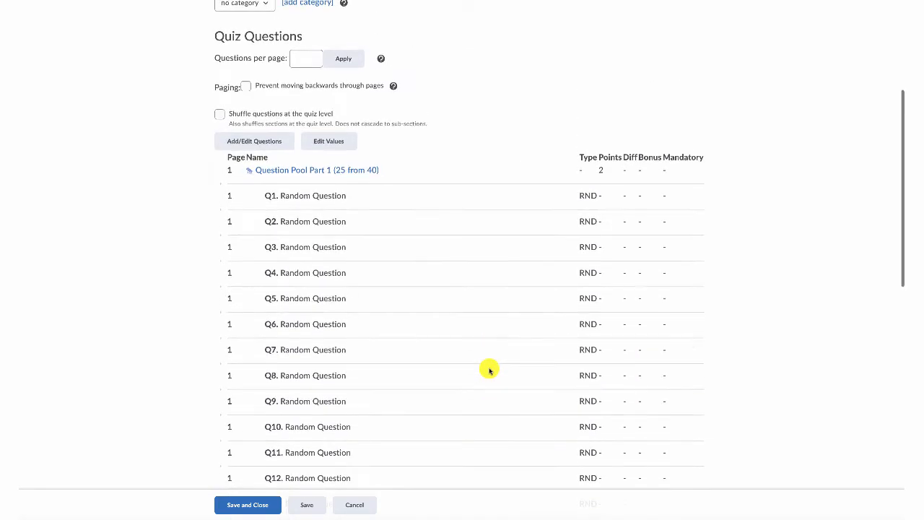
scroll("up", 3)
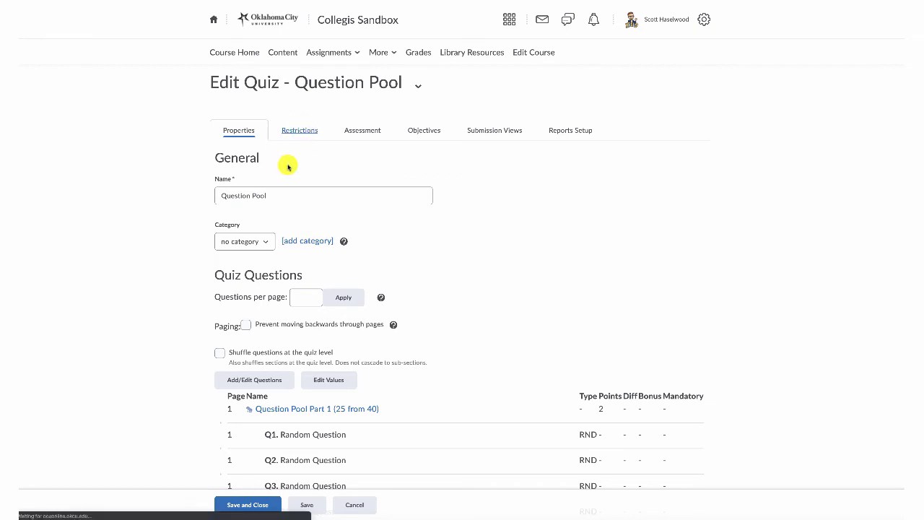
- Review the Restrictions settings: no dates, hidden from users, 120-minute recommended limit, special access
left_click(299, 130)
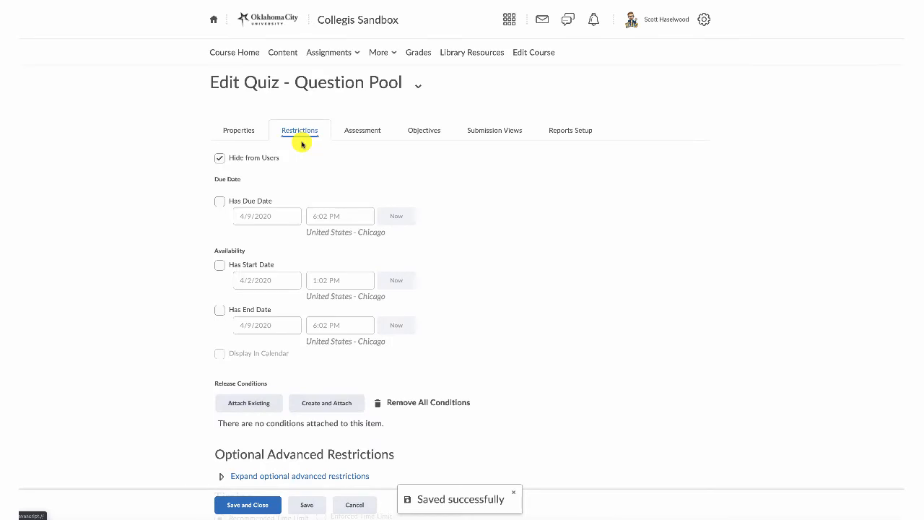
mouse_move(292, 220)
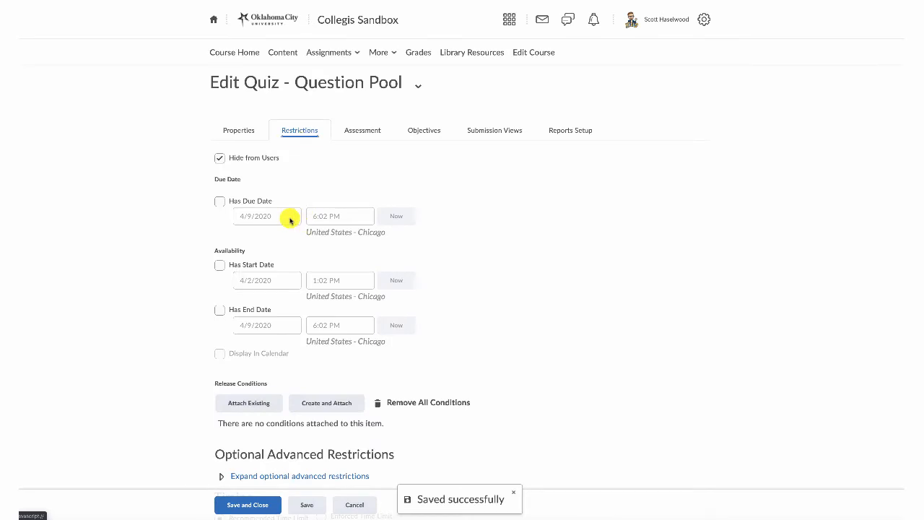
mouse_move(267, 280)
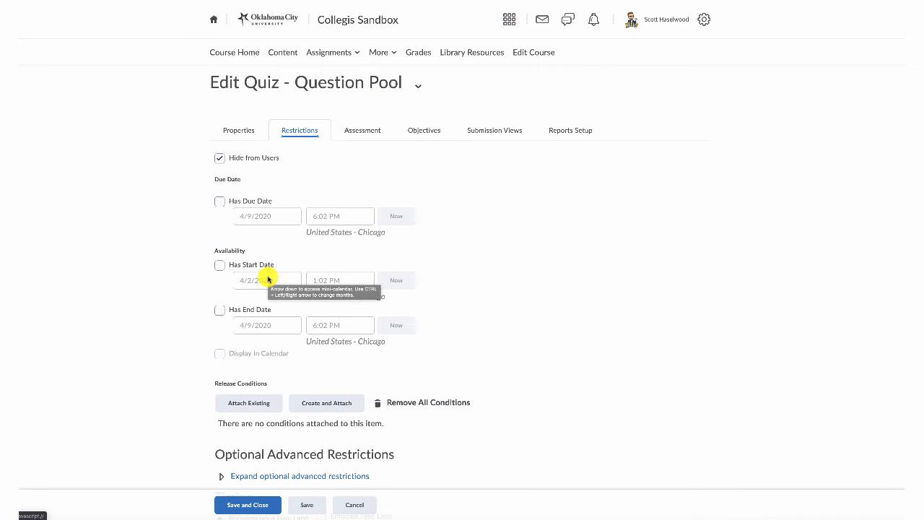
scroll("down", 3)
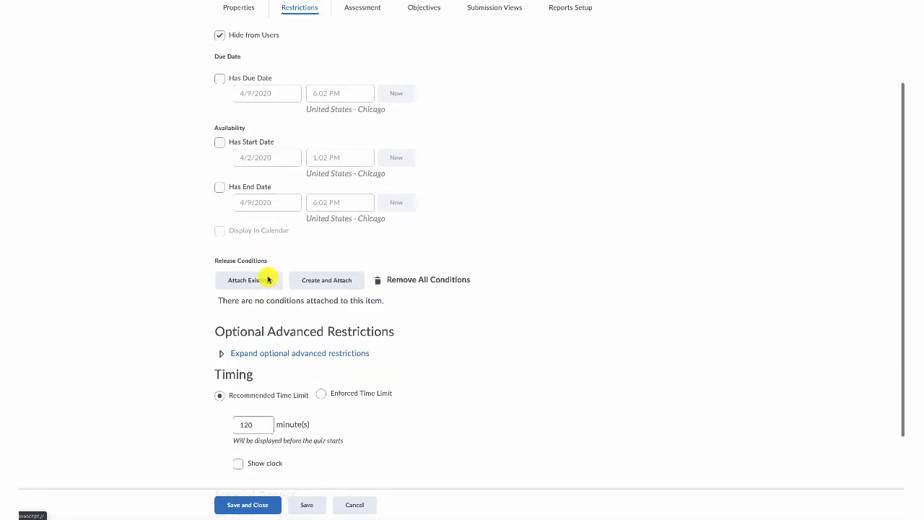
scroll("down", 3)
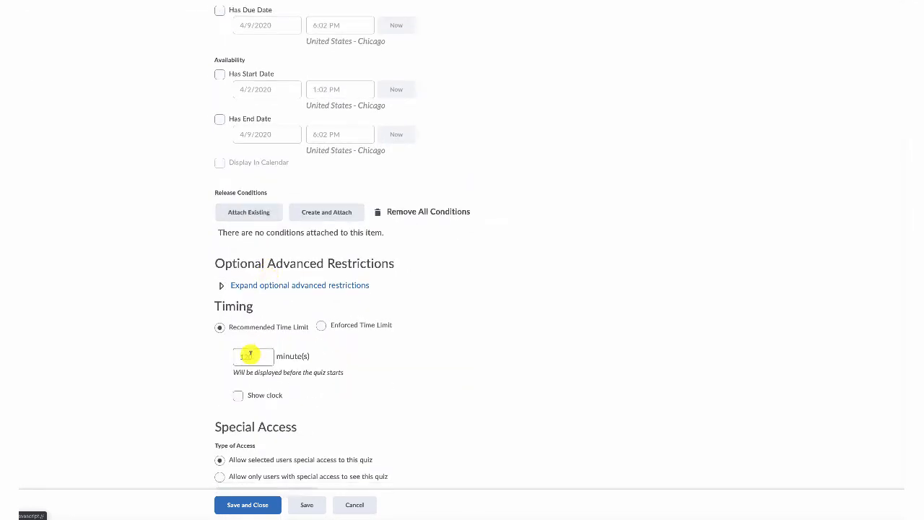
scroll("down", 3)
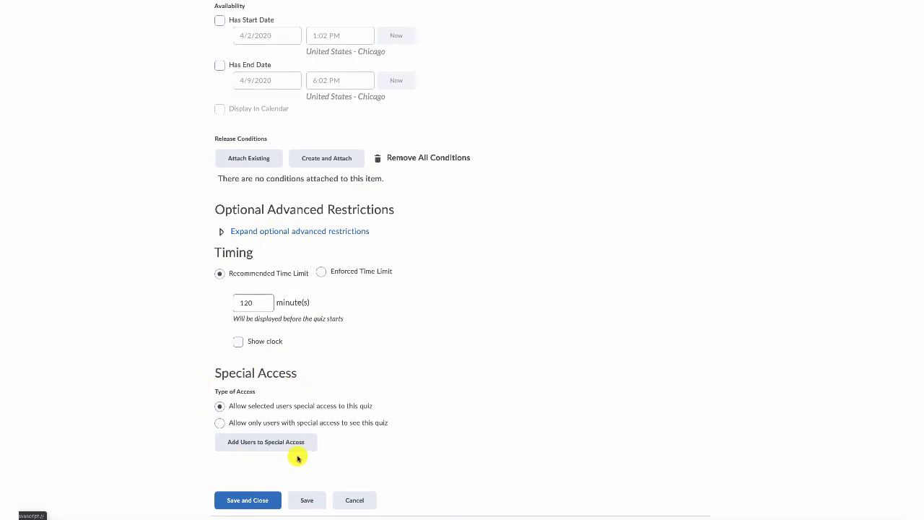
mouse_move(283, 413)
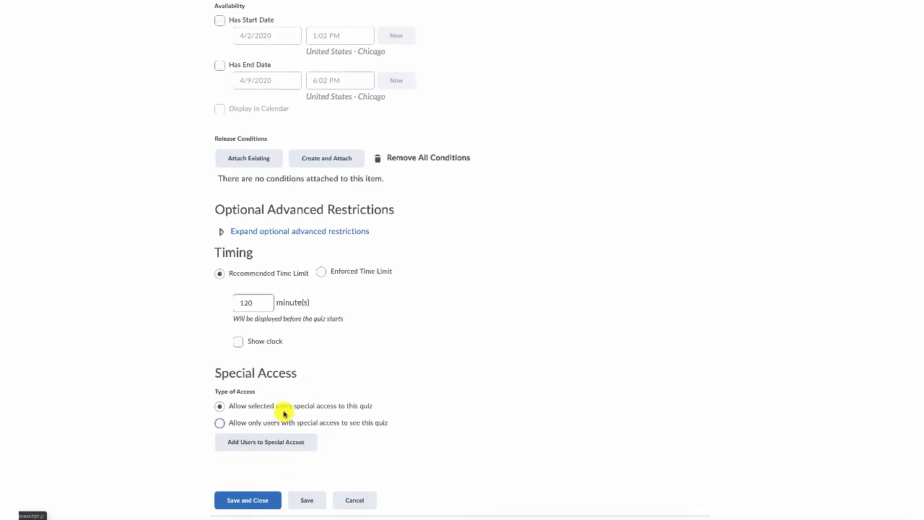
mouse_move(257, 390)
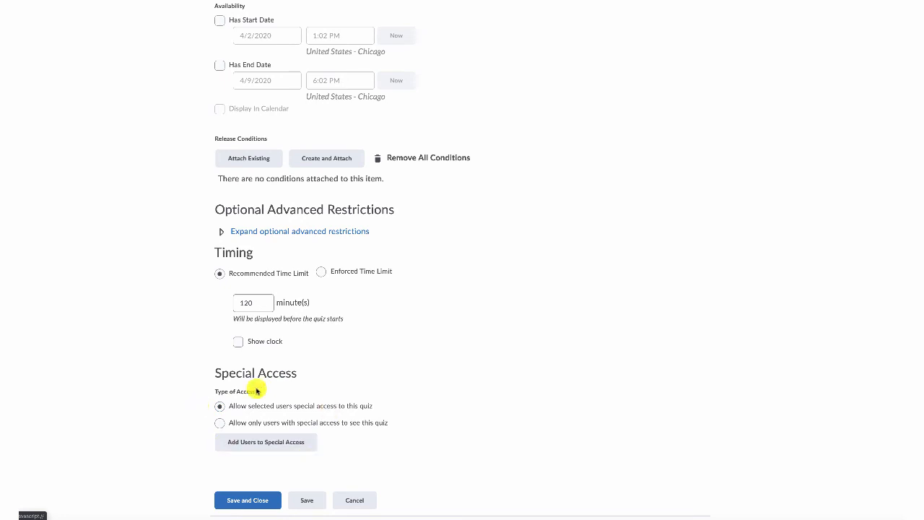
scroll("up", 3)
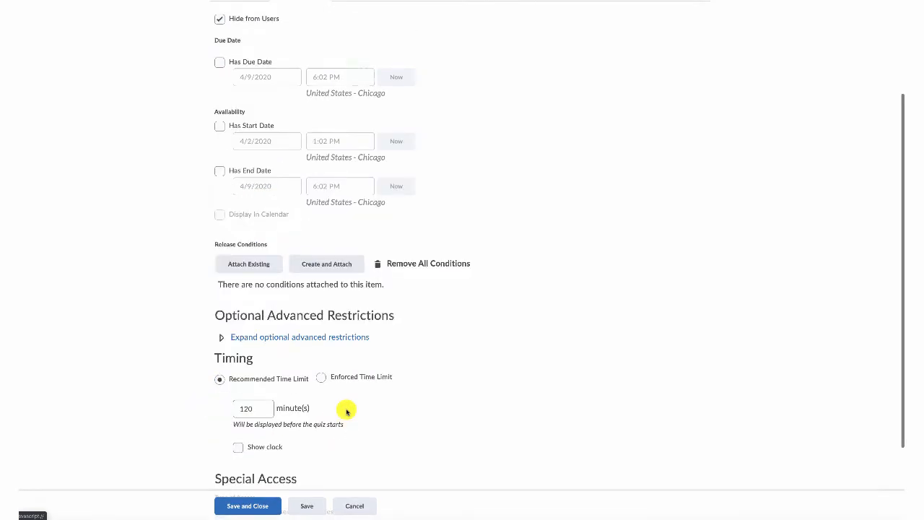
scroll("up", 3)
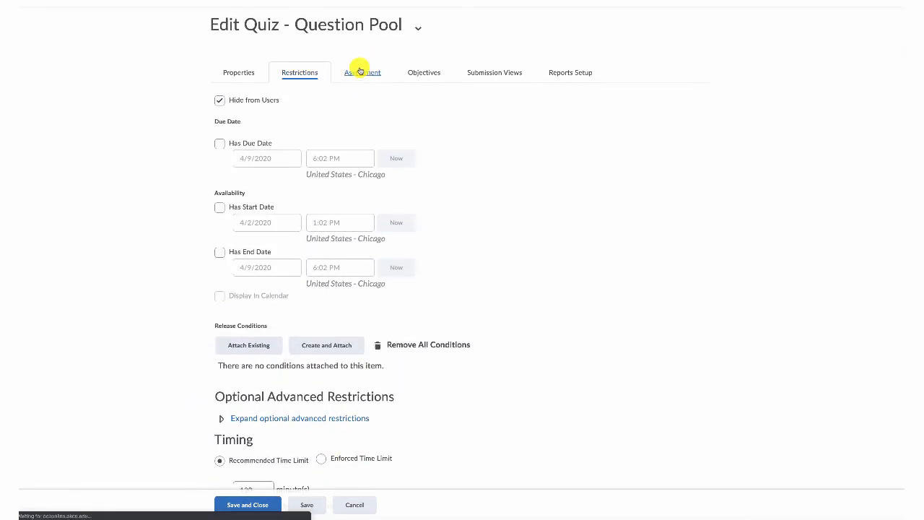
- Link the quiz to the Week 2 grade item with automatic export to grades enabled
left_click(362, 72)
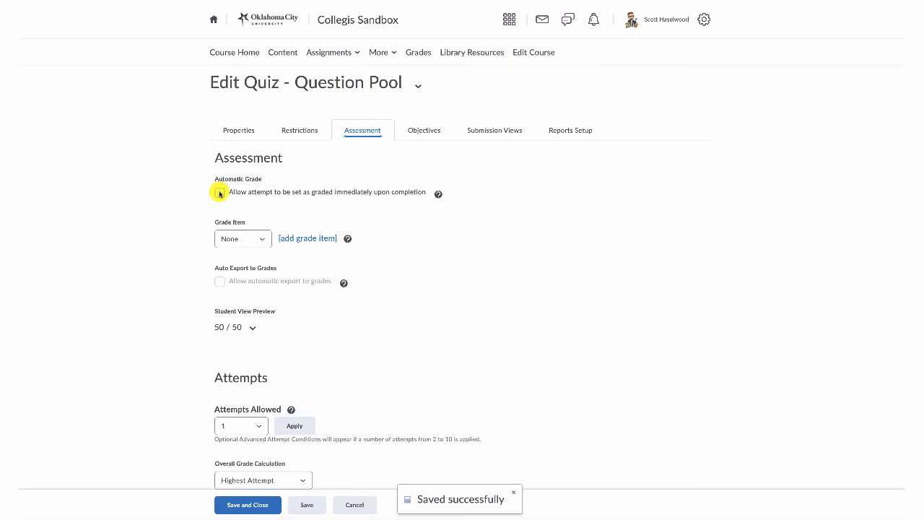
left_click(514, 493)
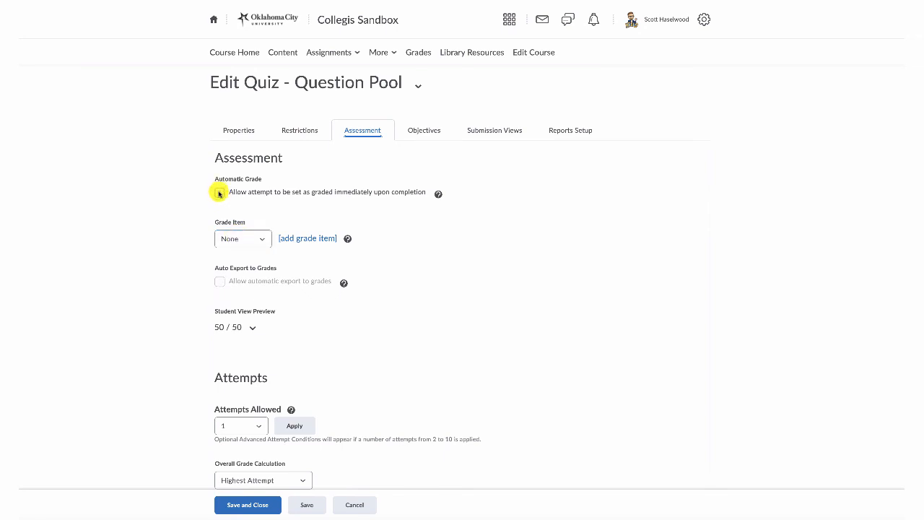
left_click(243, 238)
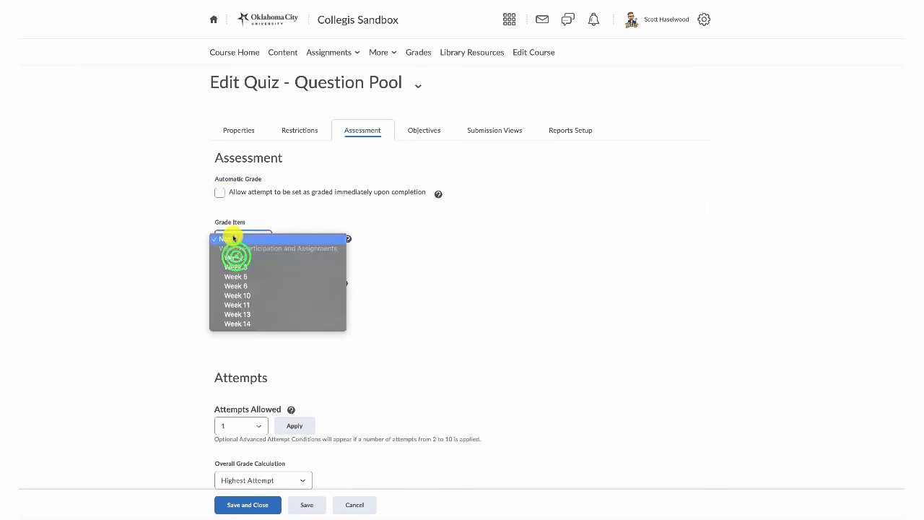
left_click(237, 257)
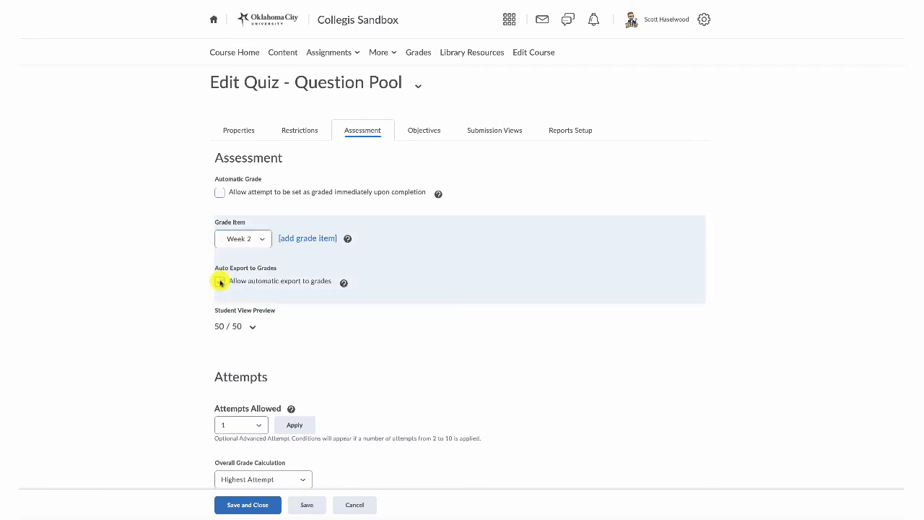
left_click(220, 280)
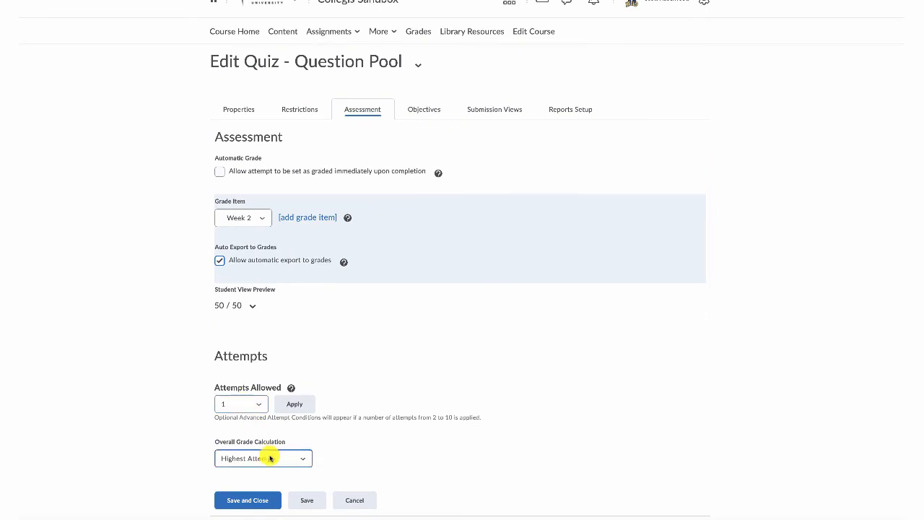
mouse_move(347, 357)
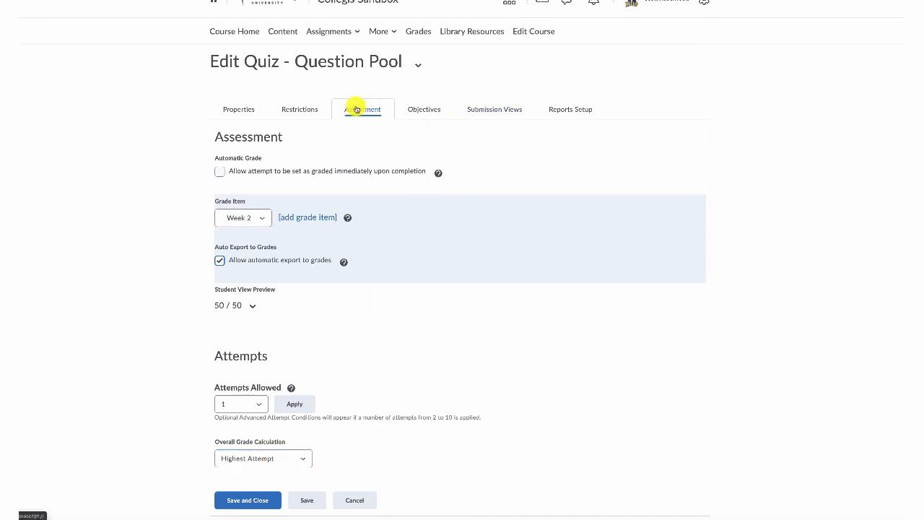
mouse_move(240, 110)
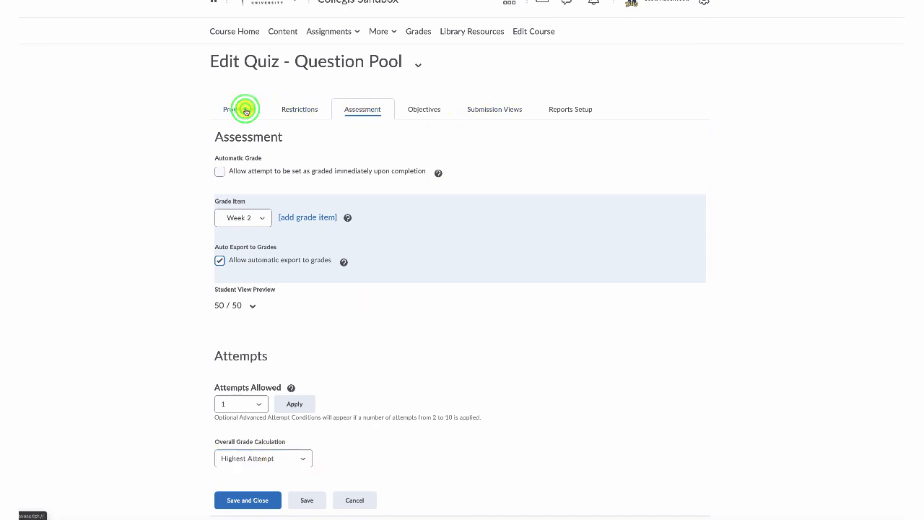
- Review the 50-point total on Properties, then save and close the Question Pool quiz
left_click(238, 110)
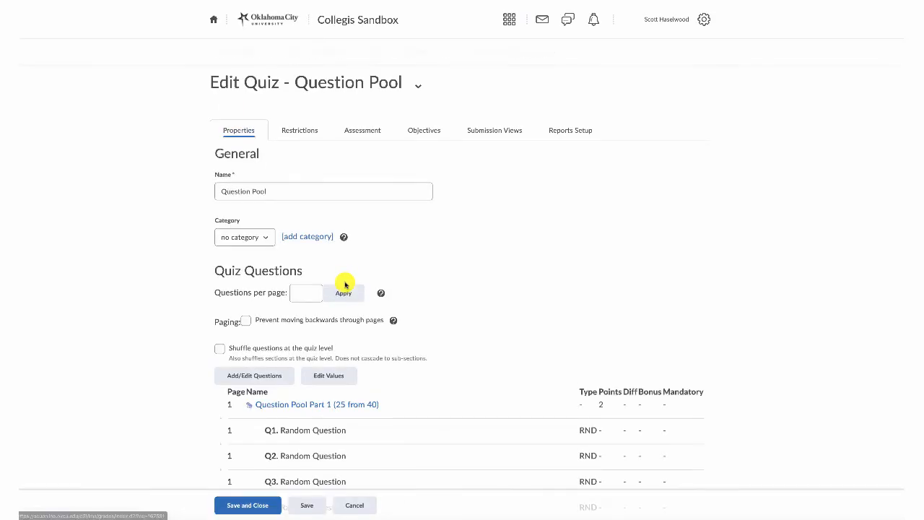
left_click(306, 505)
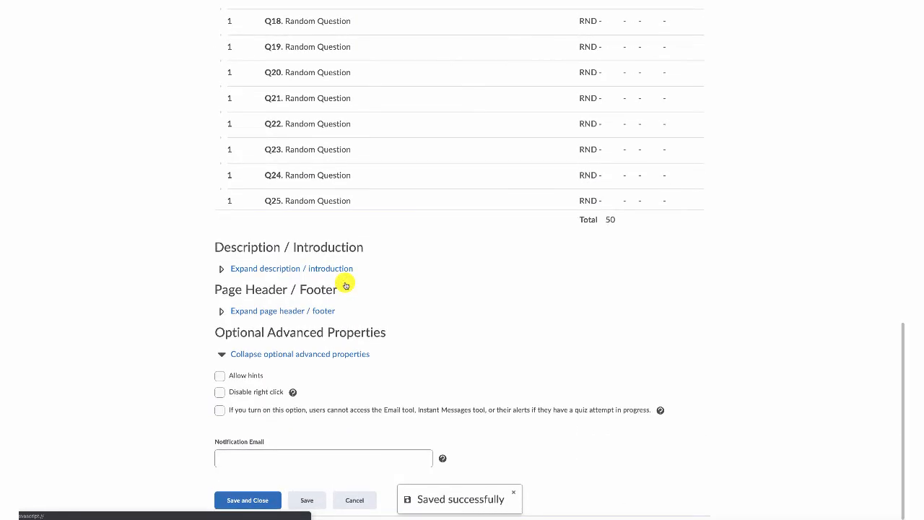
mouse_move(248, 499)
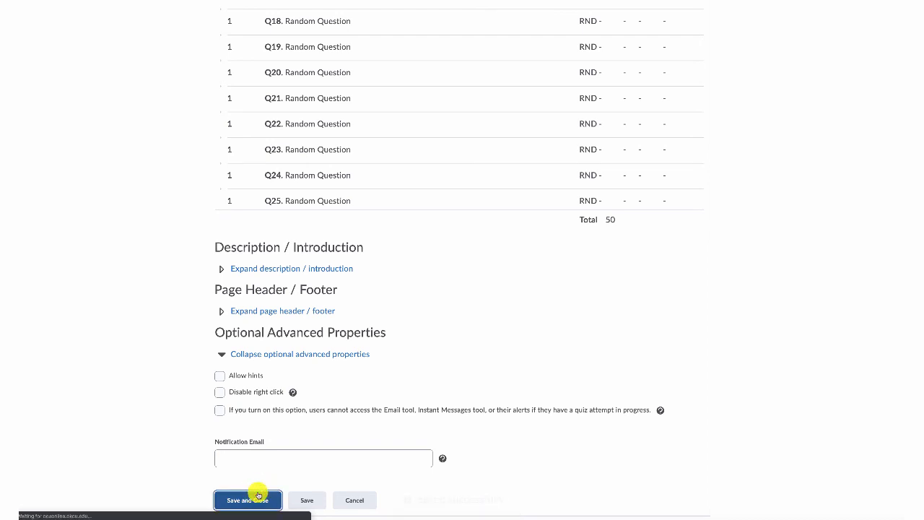
left_click(248, 500)
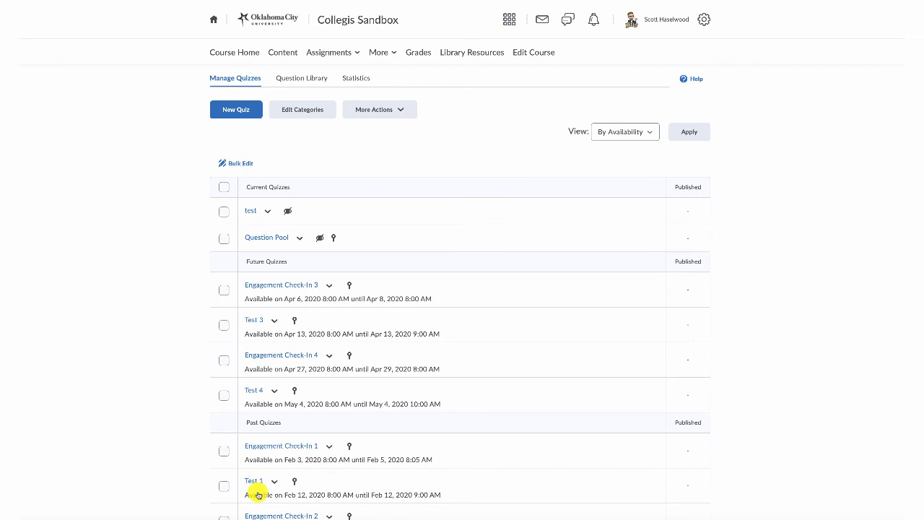
mouse_move(408, 370)
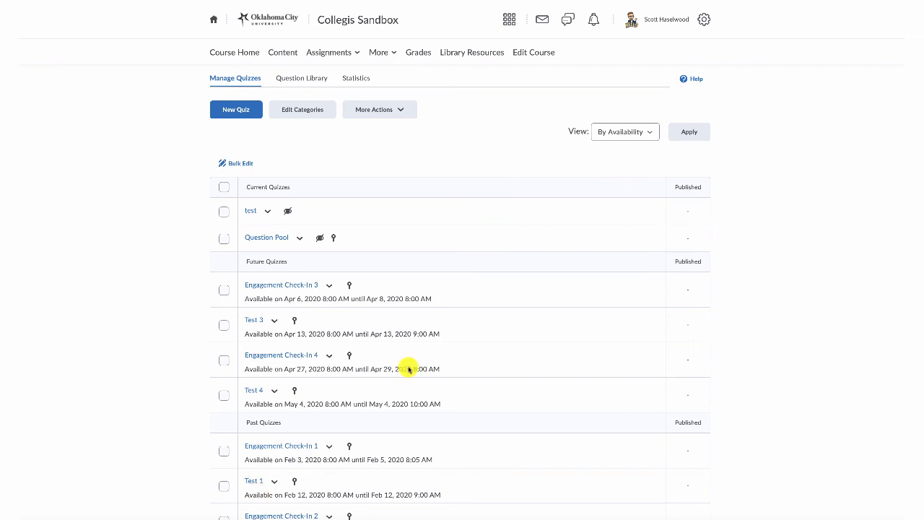